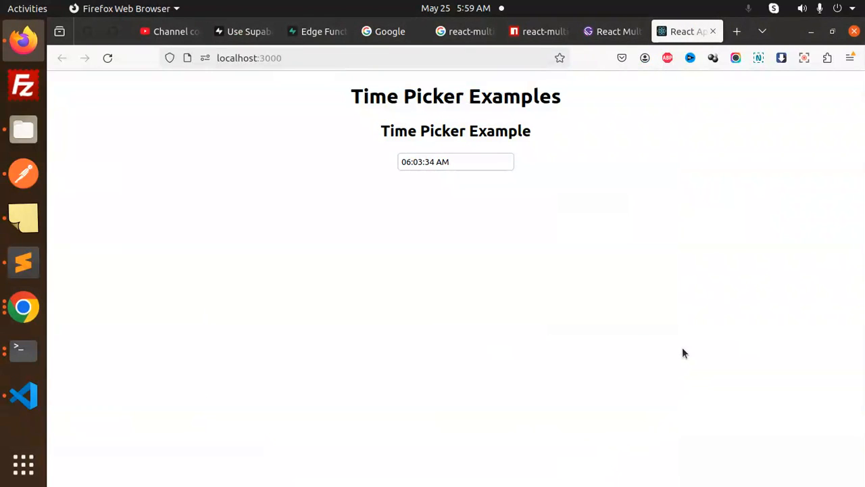
{"action": "mouse_move", "coordinate": [686, 335]}
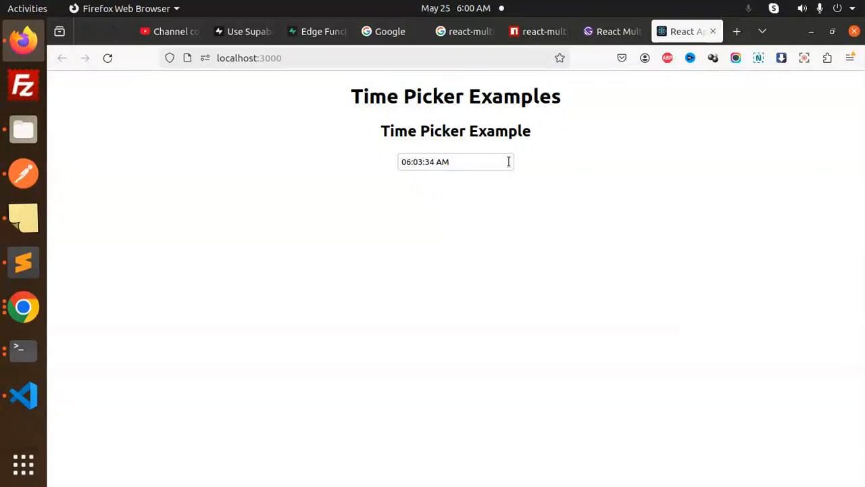
Step the time picker's spinners forward so it reads 11:06:37 PM
{"action": "left_click", "coordinate": [414, 186]}
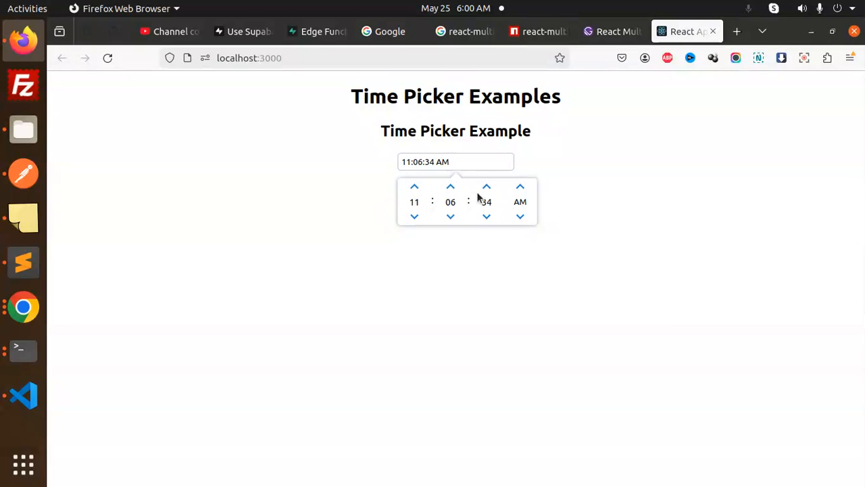
{"action": "left_click", "coordinate": [519, 216]}
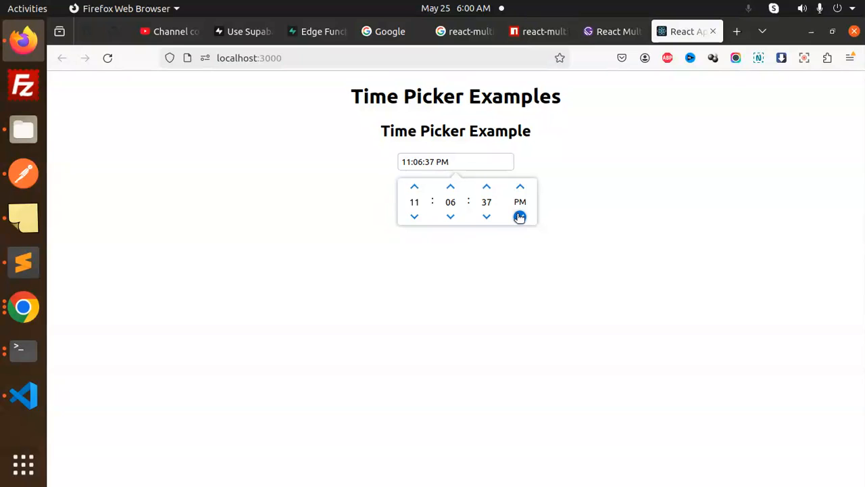
{"action": "mouse_move", "coordinate": [518, 224]}
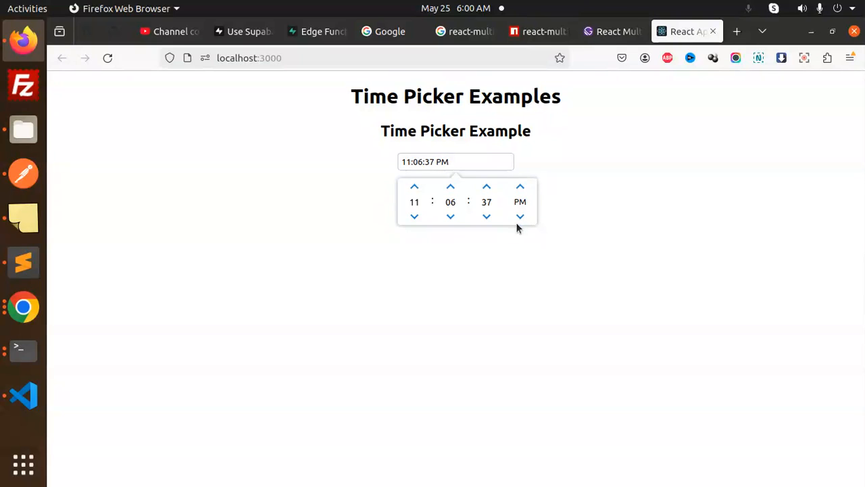
{"action": "left_click", "coordinate": [519, 216]}
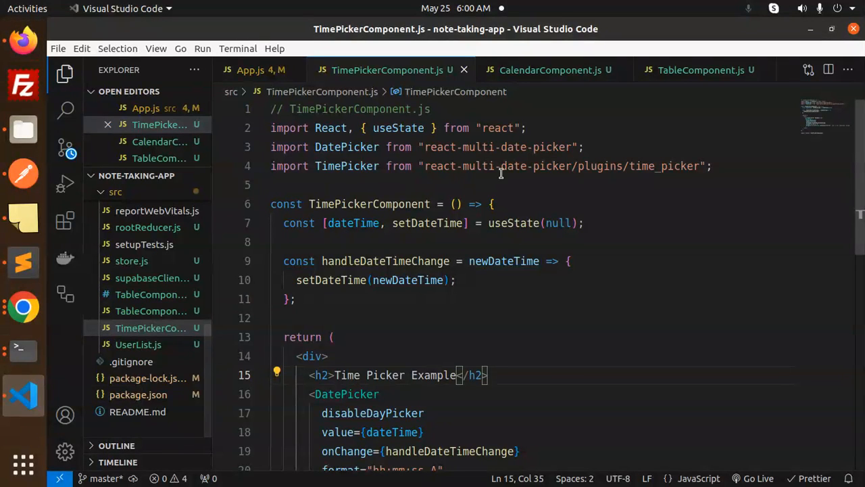
{"action": "double_click", "coordinate": [440, 165]}
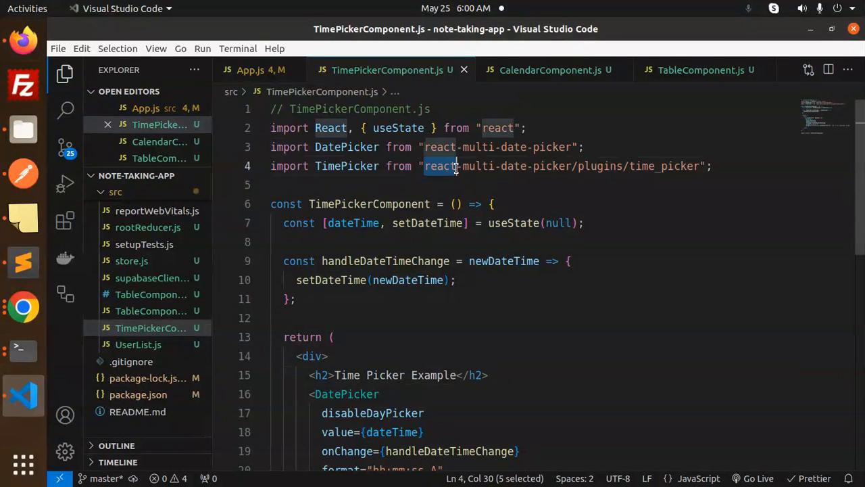
{"action": "left_click", "coordinate": [492, 203]}
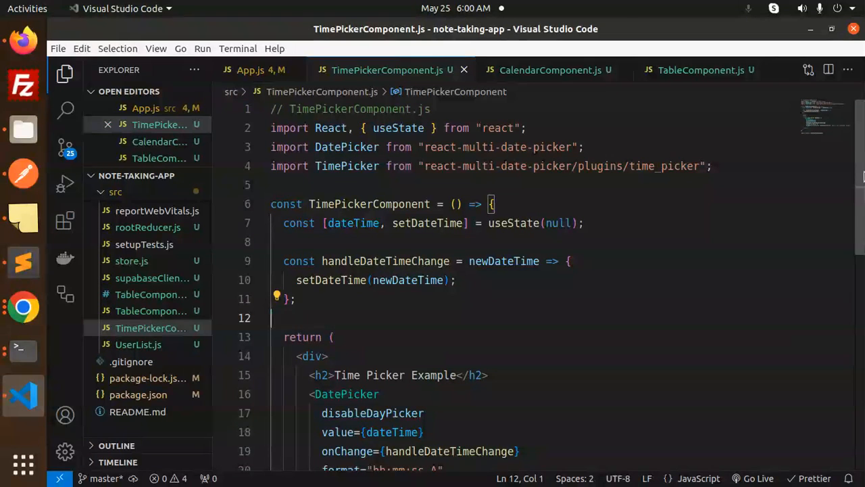
{"action": "double_click", "coordinate": [346, 284]}
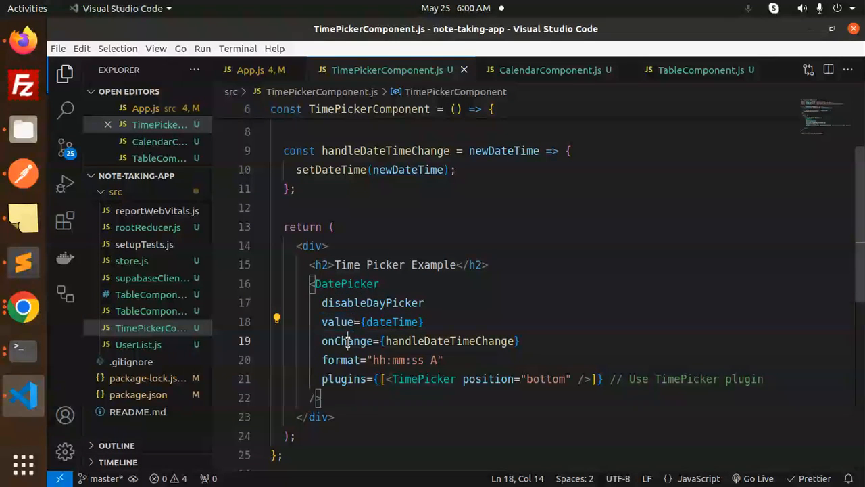
{"action": "double_click", "coordinate": [448, 341]}
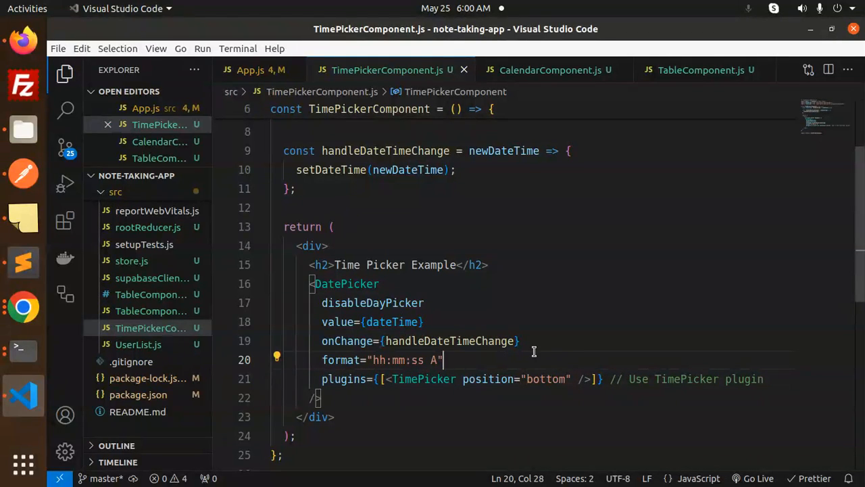
{"action": "left_click", "coordinate": [327, 246]}
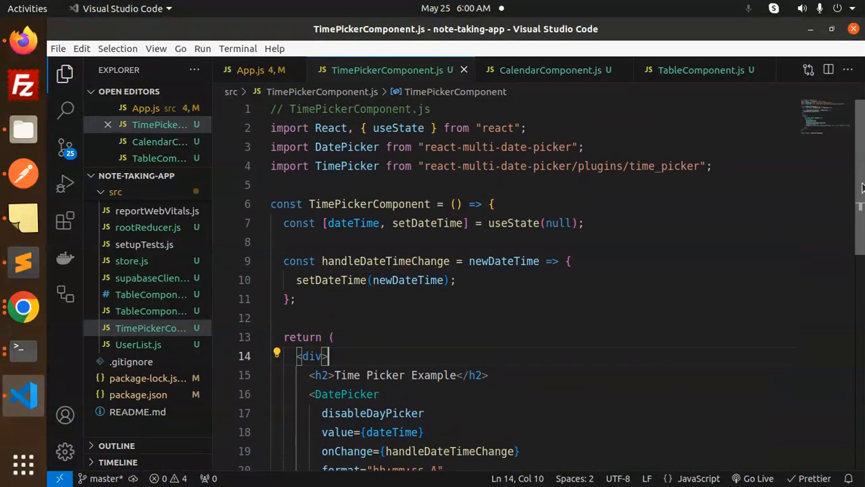
{"action": "scroll", "scroll_direction": "down", "scroll_amount": 3}
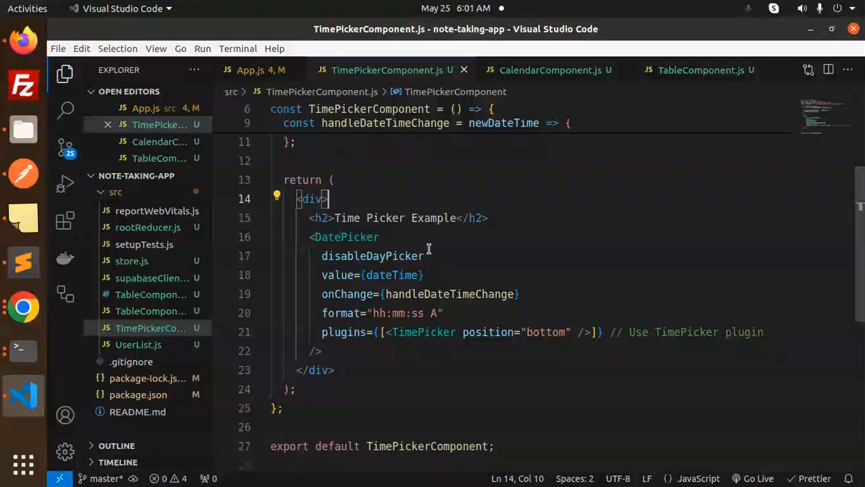
{"action": "left_click", "coordinate": [21, 305]}
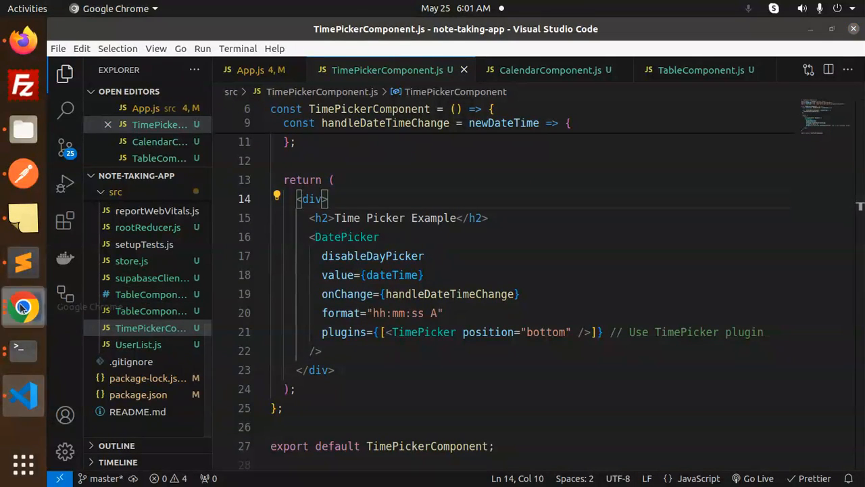